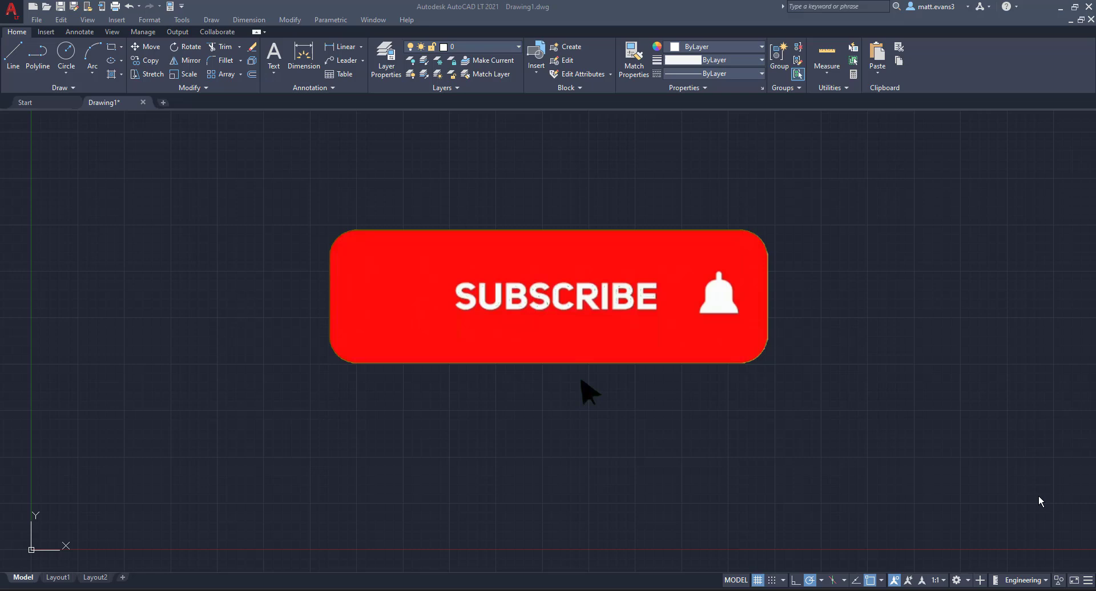
Step: Create a new blank drawing, Drawing2, from the + tab
left_click(549, 293)
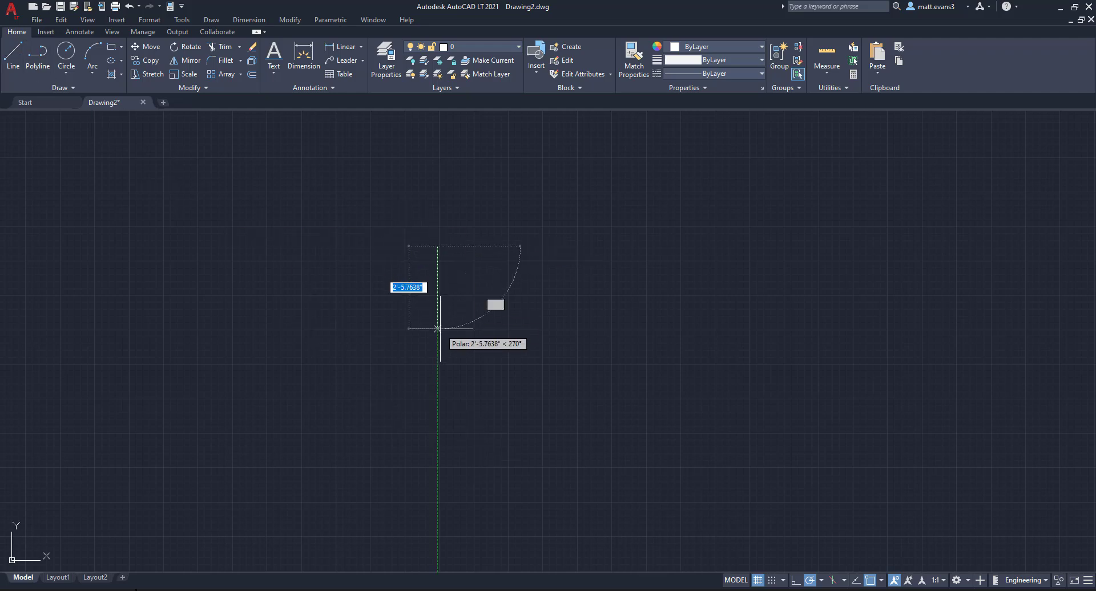
Step: Draw the closed 48 by 40 outline with one diagonal across it
type("48")
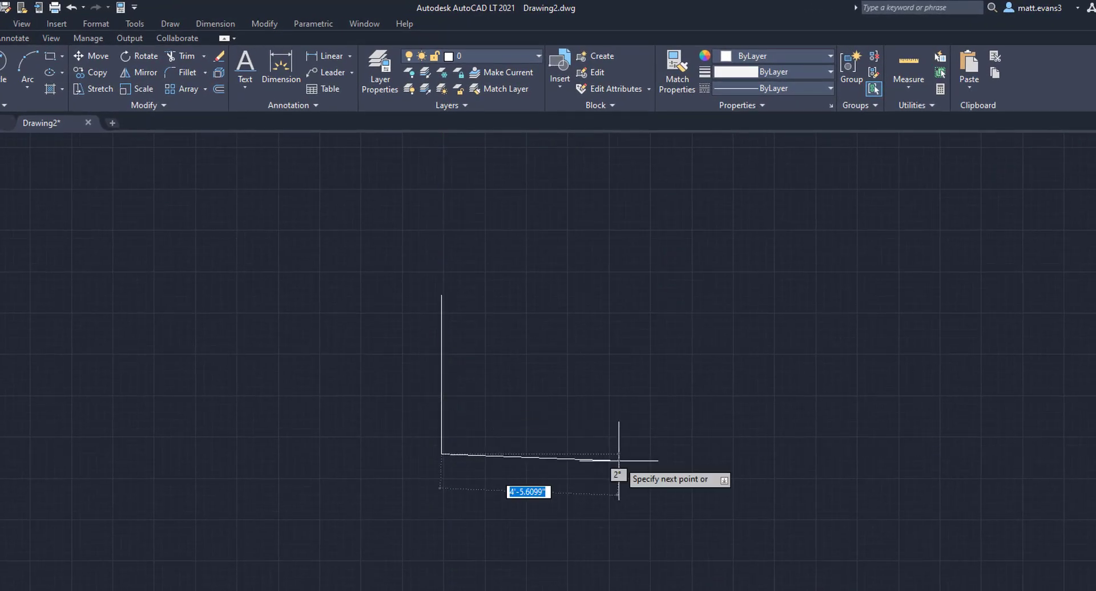
type("40")
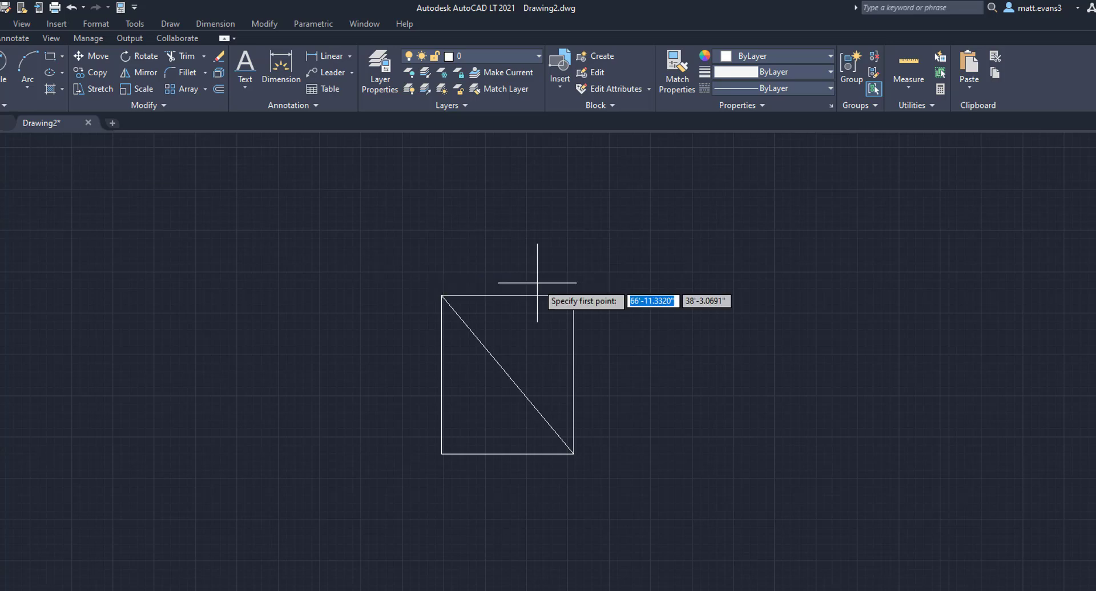
Step: Draw the second diagonal between the remaining opposite corners, forming an X
left_click(442, 454)
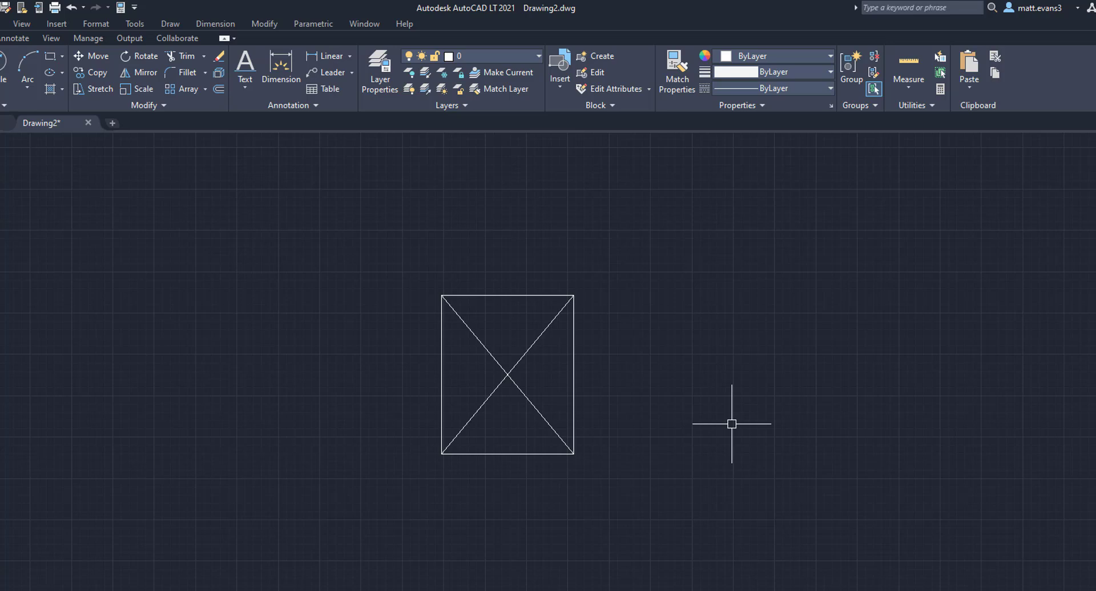
mouse_move(683, 402)
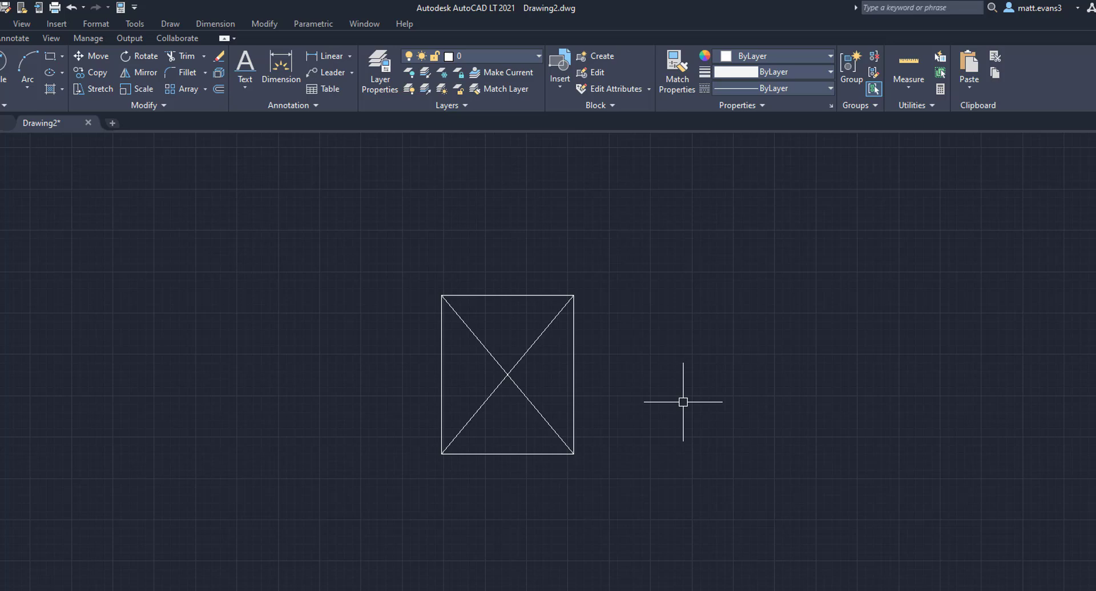
Step: Define block PALLET from the X-marked outline, deleting the original lines
left_click(600, 55)
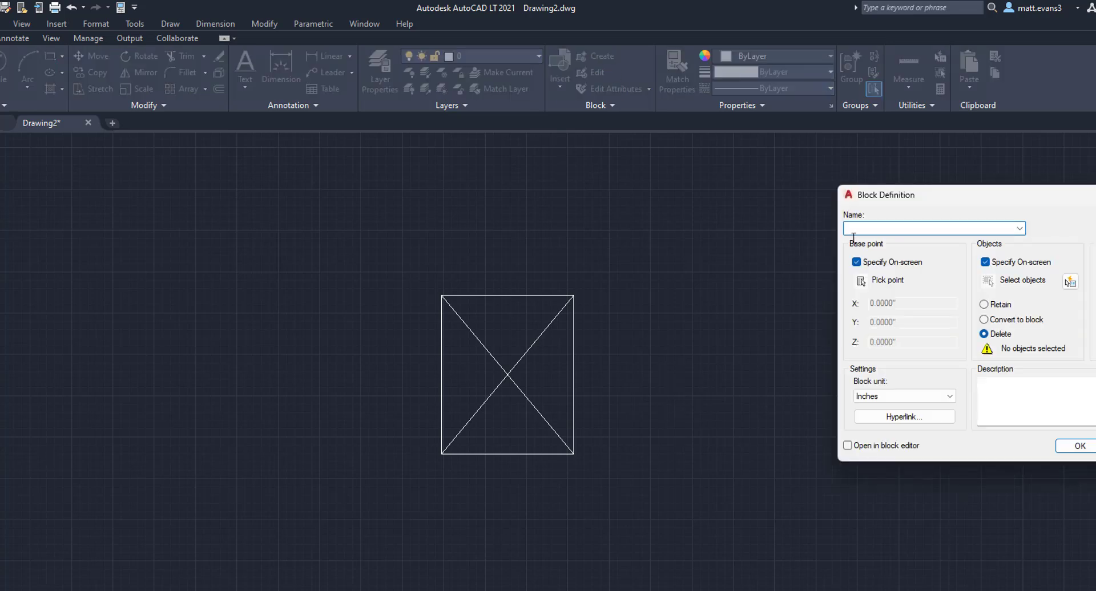
type("PALL")
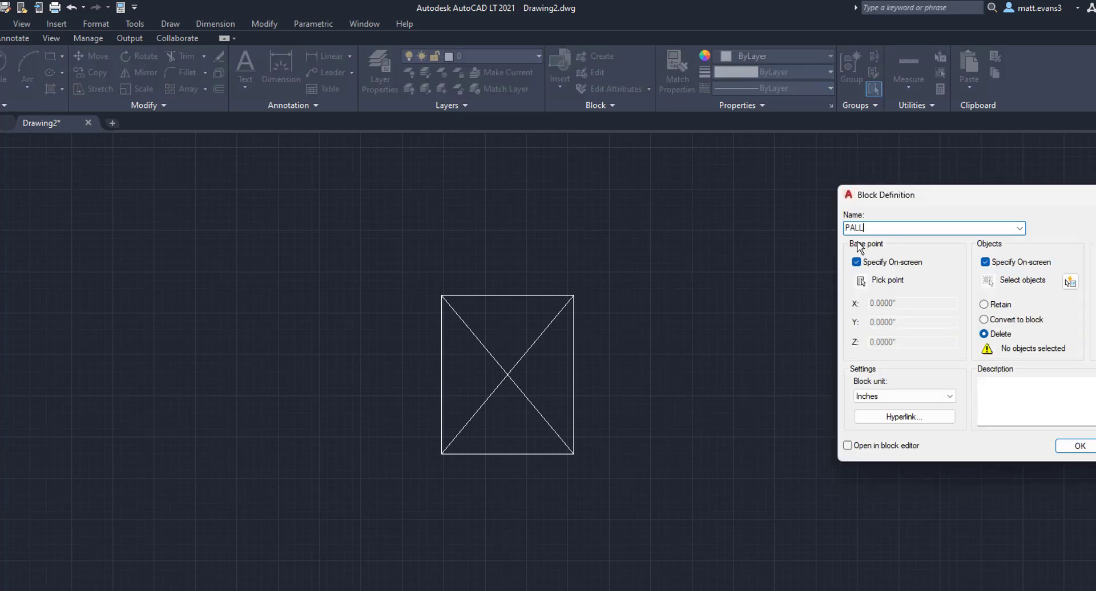
type("ET")
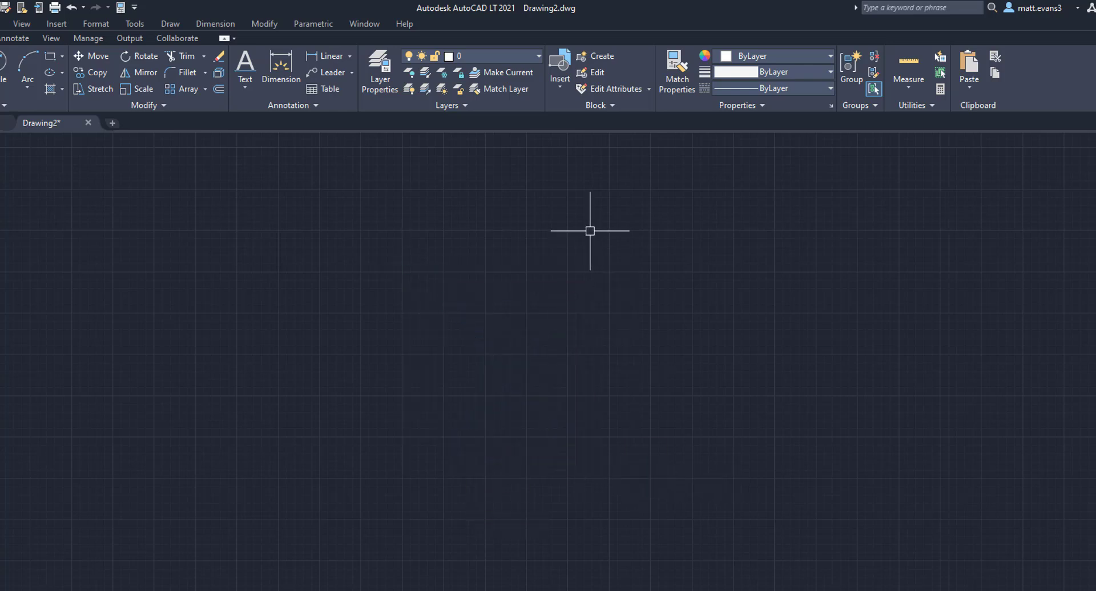
Step: Insert the PALLET block from the gallery at a point in the drawing
left_click(559, 70)
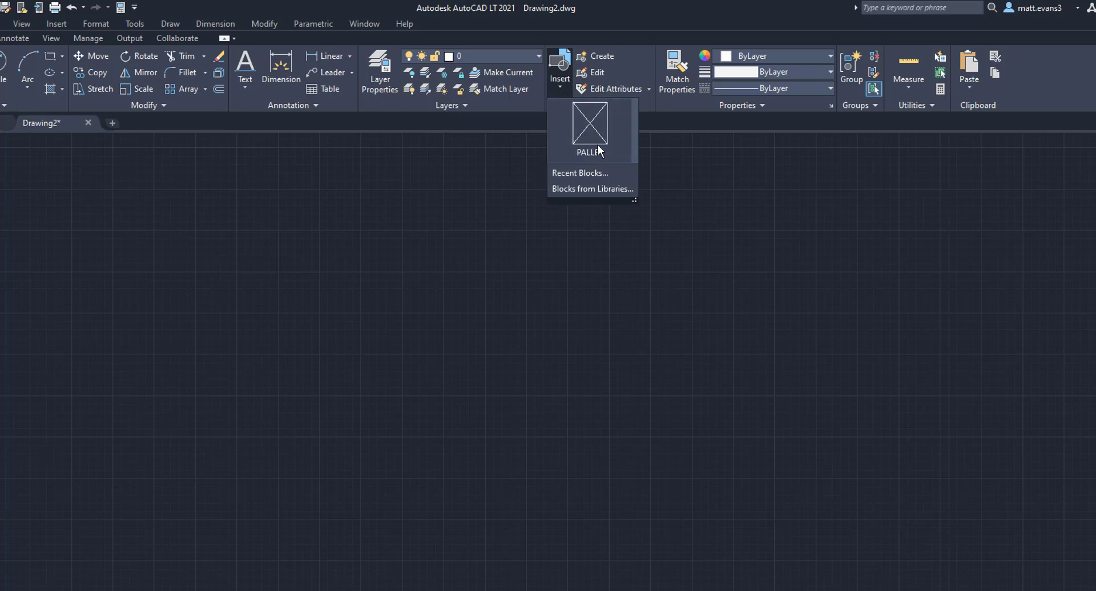
left_click(589, 129)
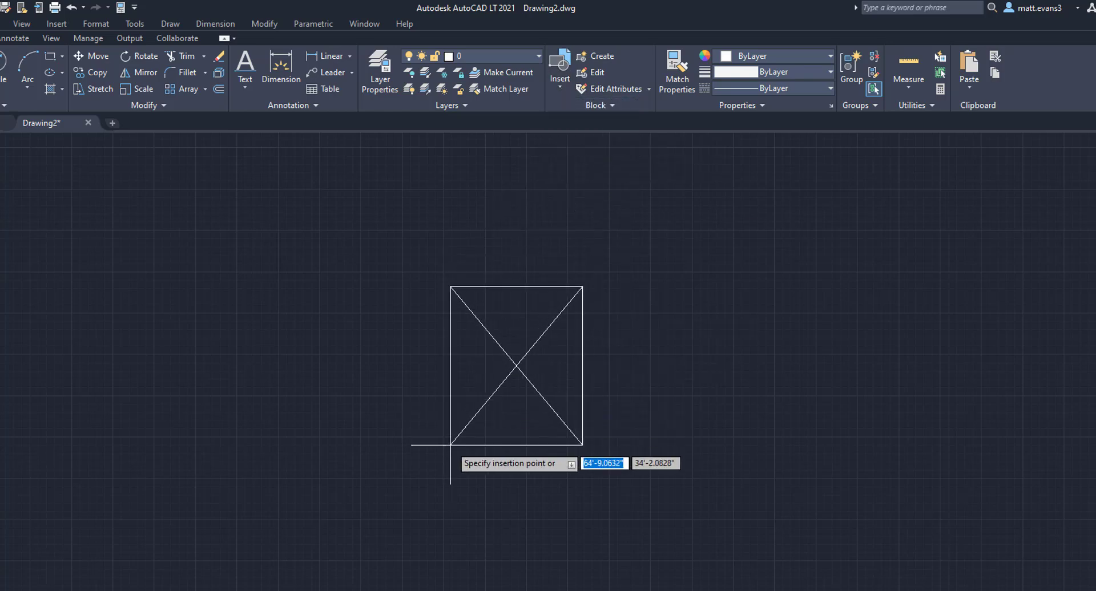
left_click(461, 447)
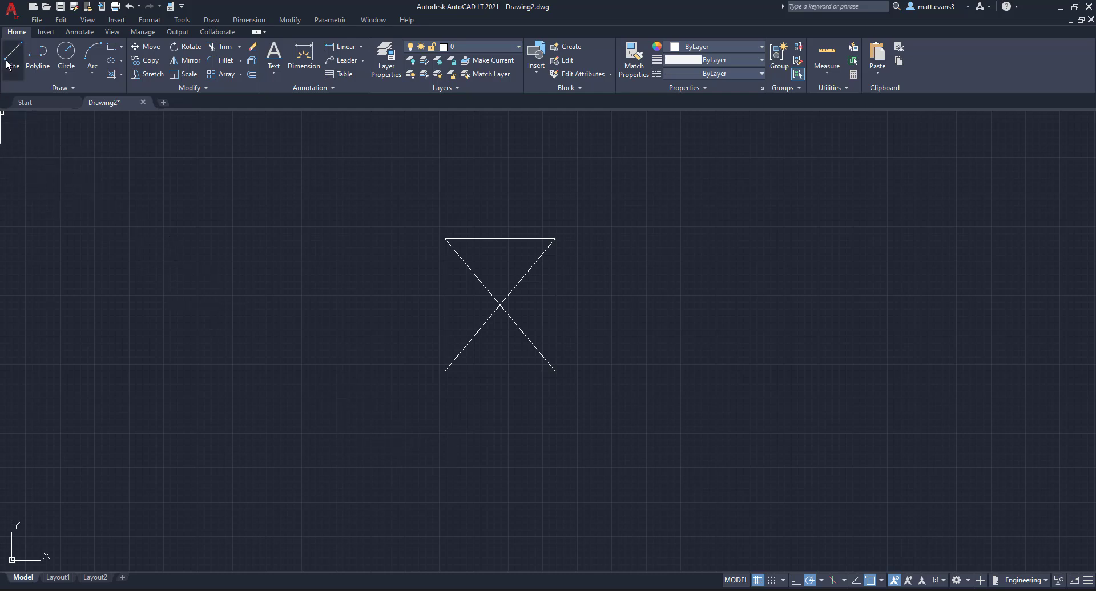
Step: Draw a 4-inch spacer line from the pallet corner and insert a second PALLET
left_click(12, 57)
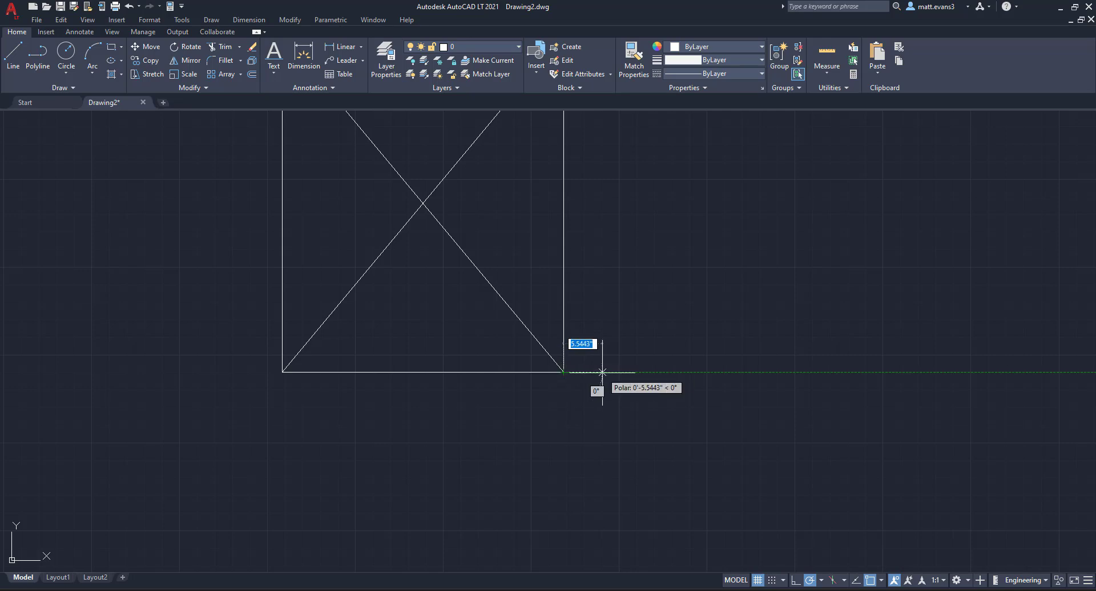
type("4")
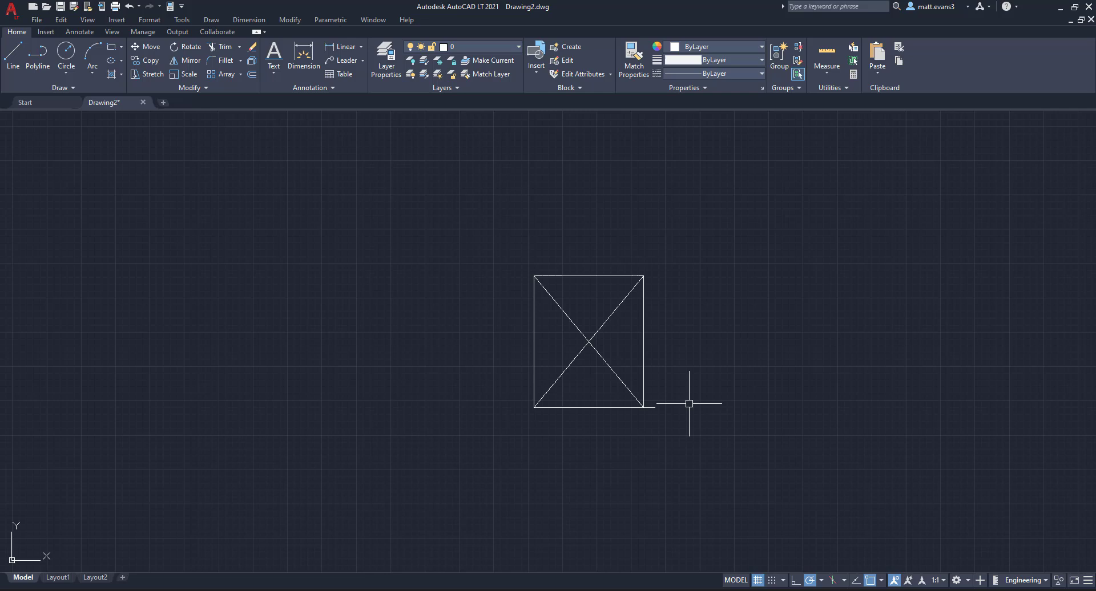
left_click(536, 59)
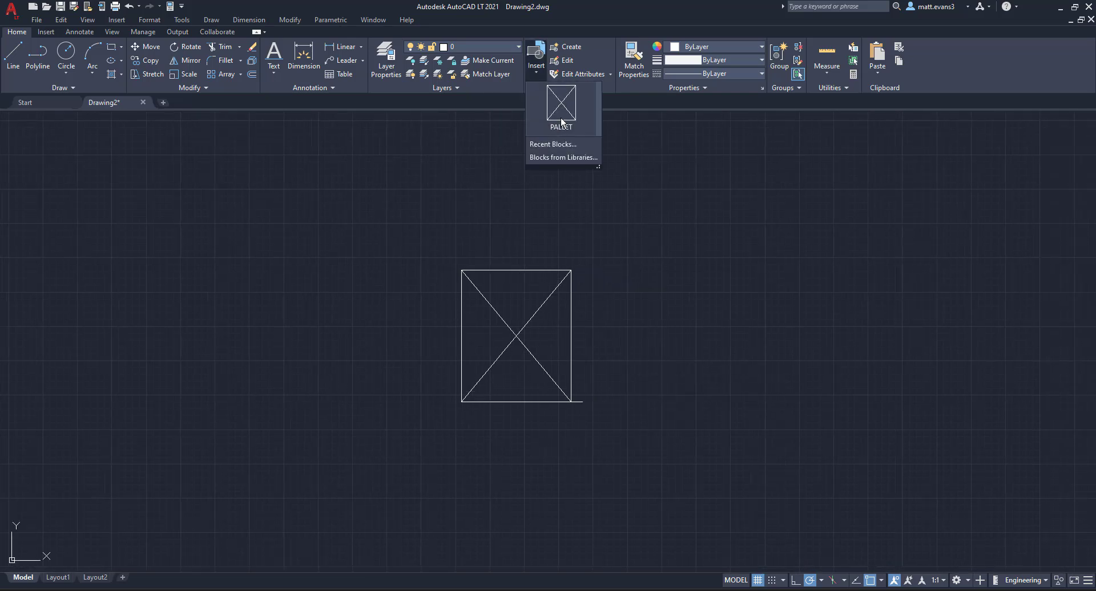
left_click(561, 106)
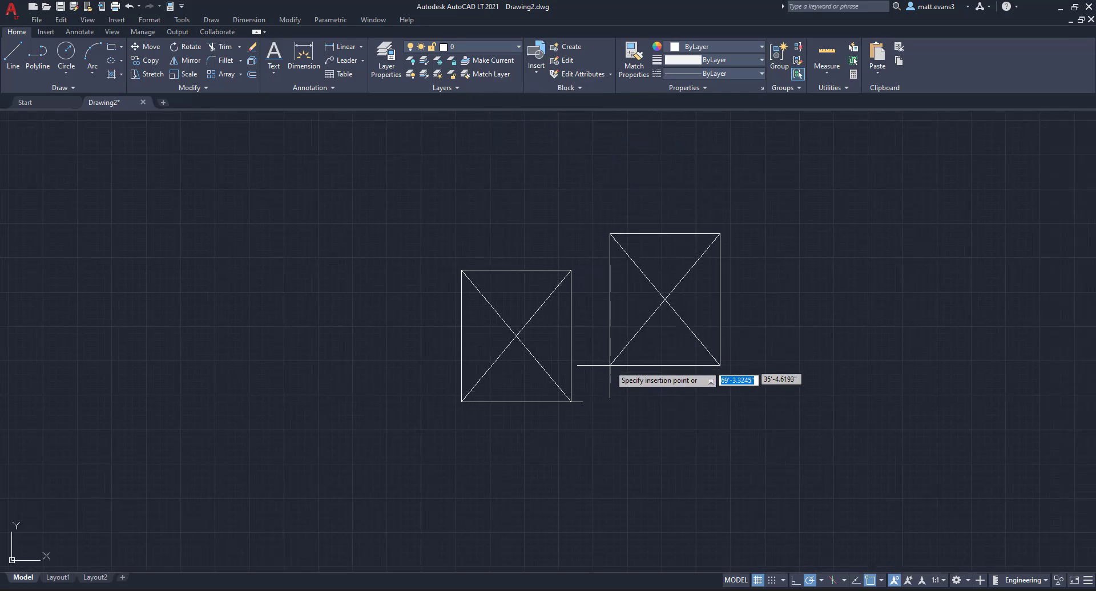
mouse_move(581, 402)
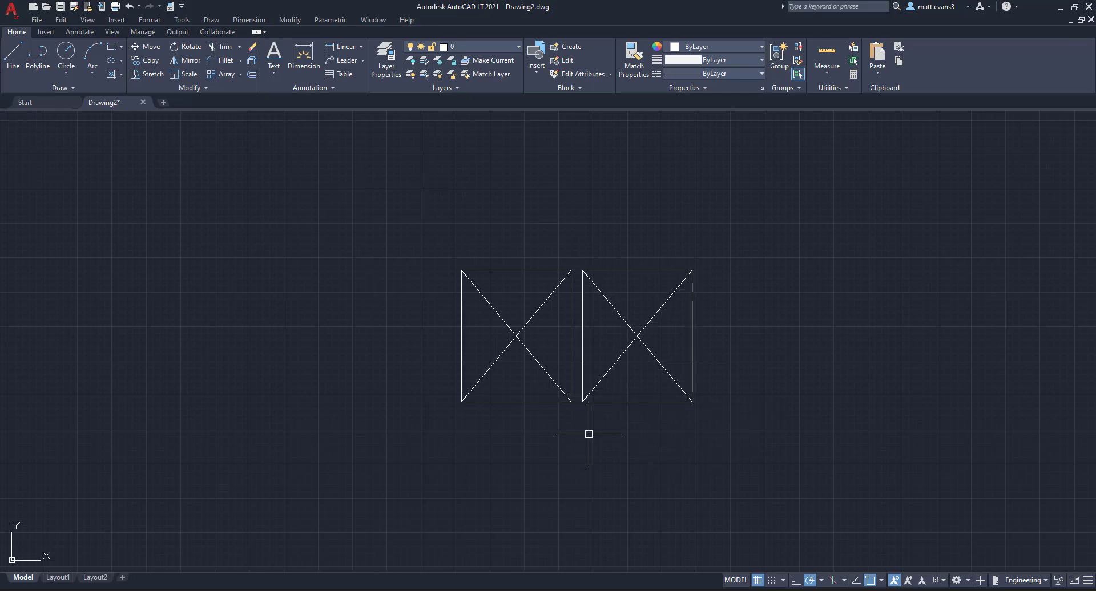
Step: Copy the spacer line to the second pallet's corner and insert a third PALLET
right_click(589, 433)
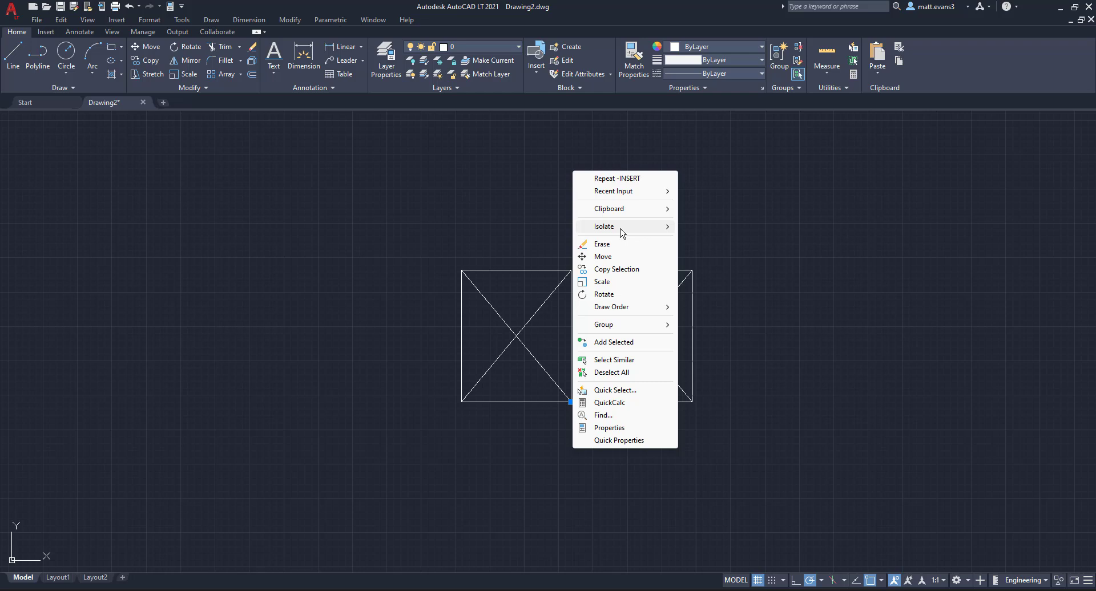
left_click(602, 256)
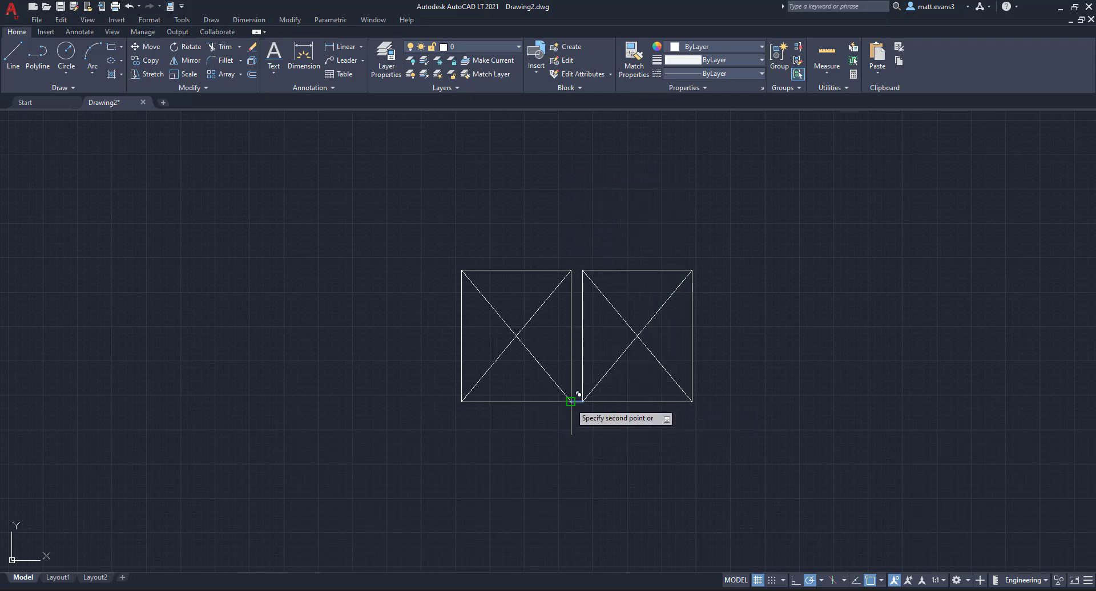
mouse_move(691, 402)
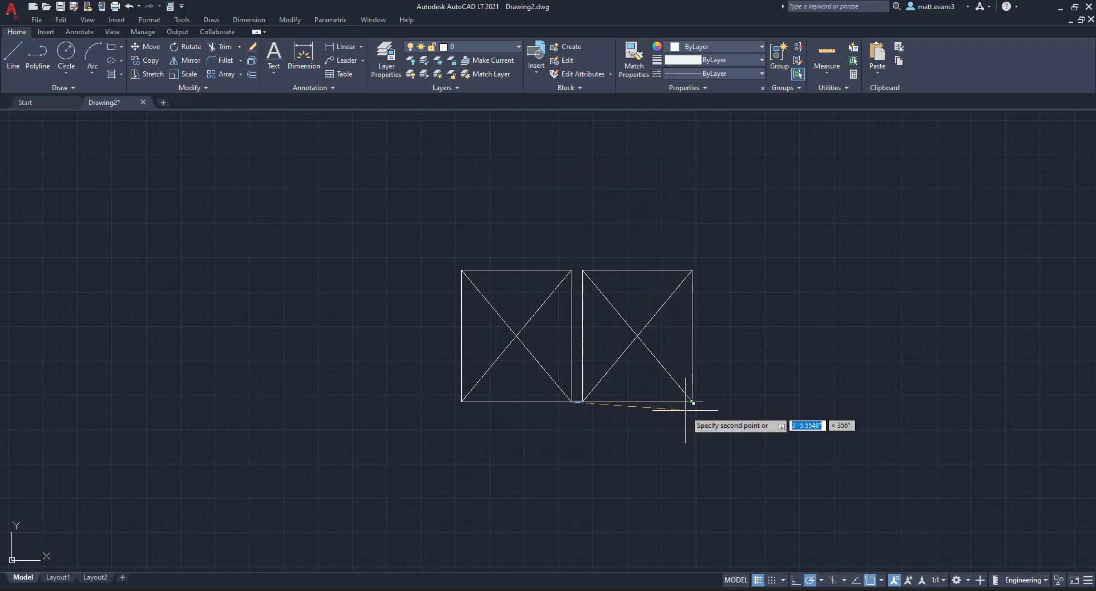
left_click(535, 56)
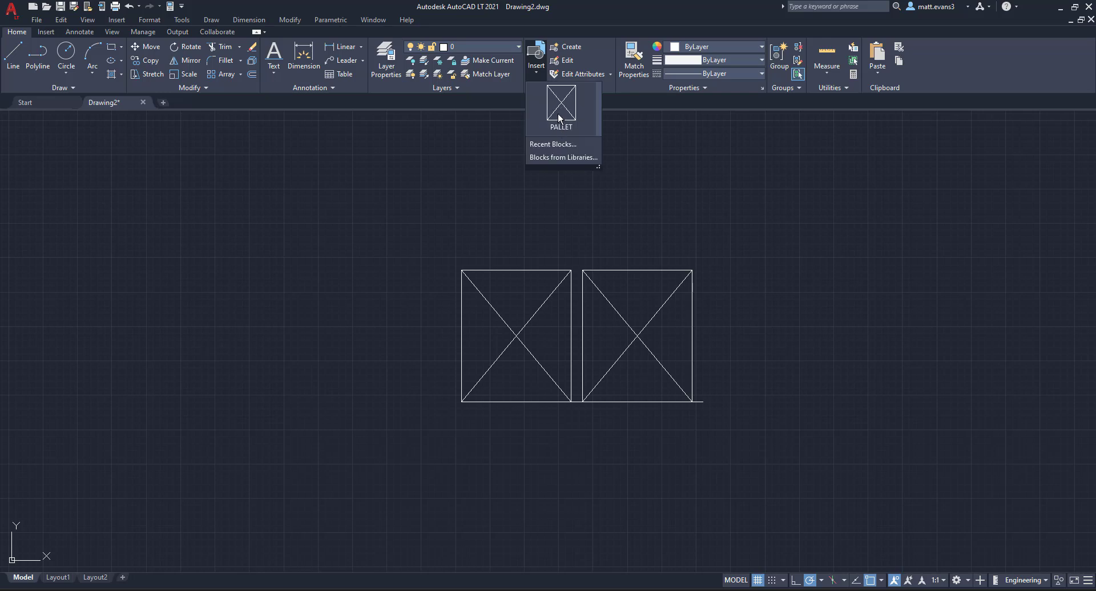
left_click(560, 109)
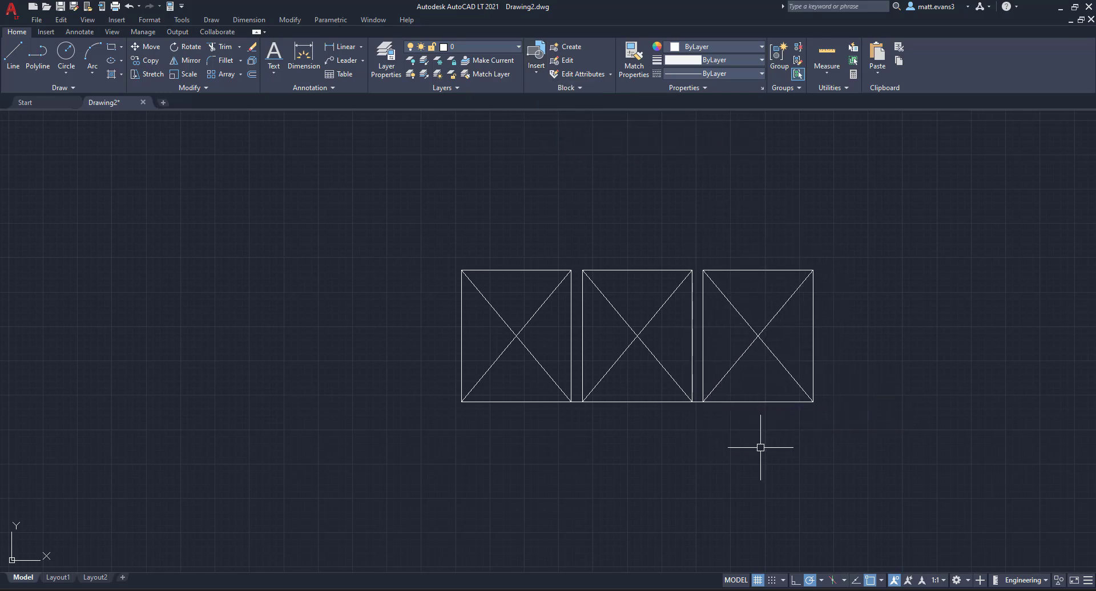
mouse_move(559, 566)
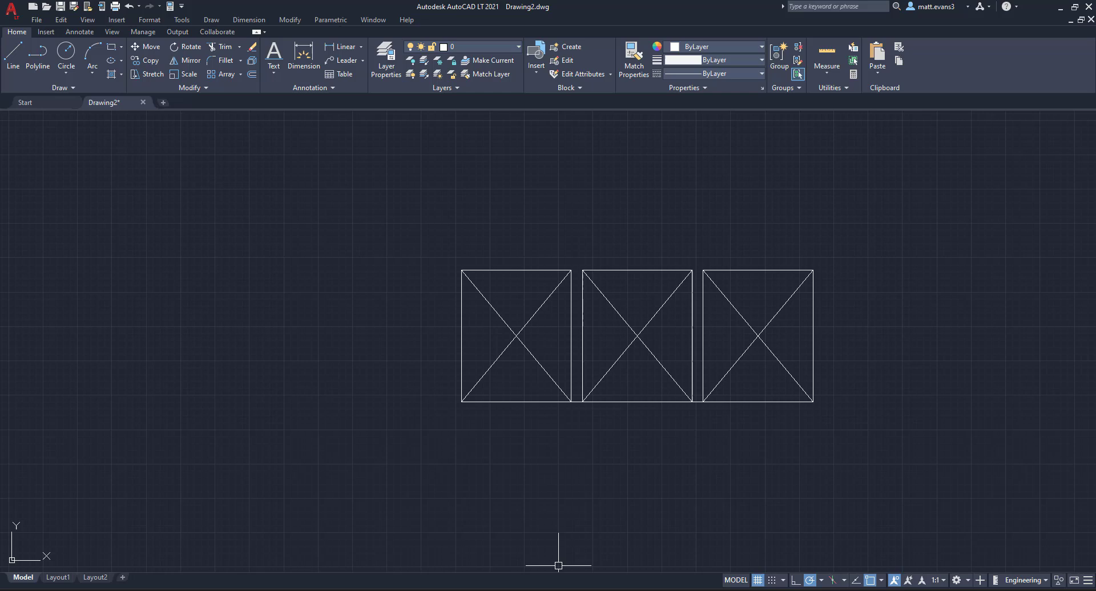
mouse_move(585, 405)
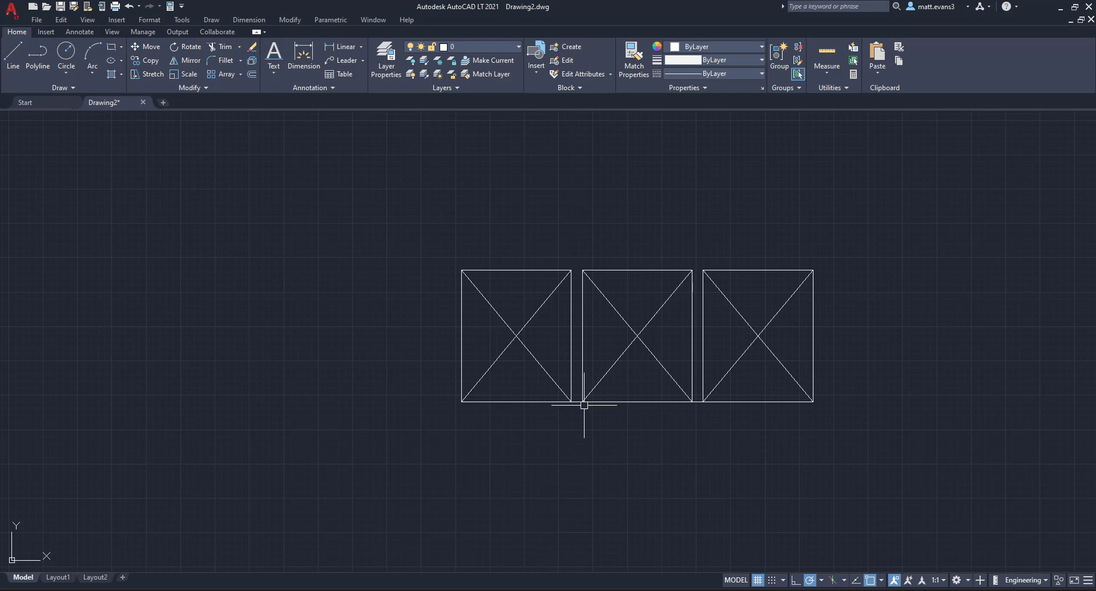
Step: Zoom in on the row of three pallets
scroll("up", 3)
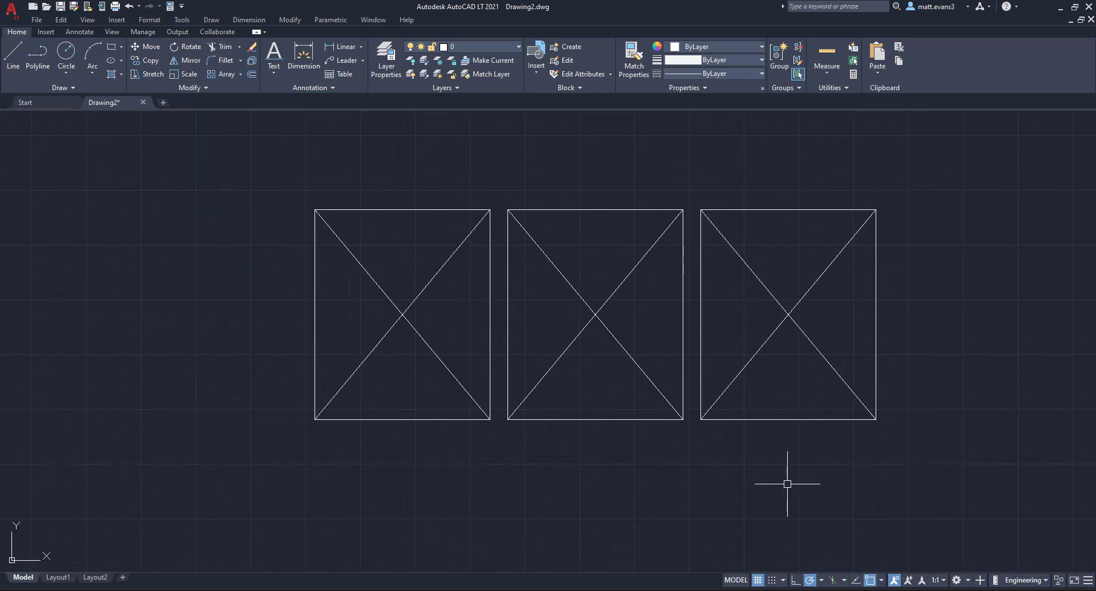
mouse_move(816, 499)
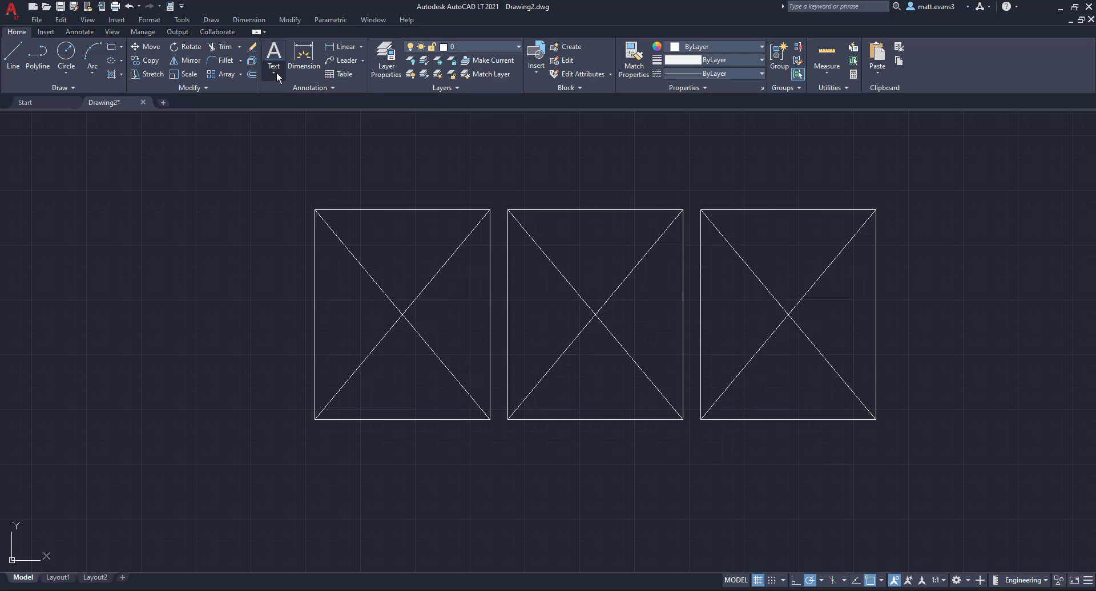
Step: Add a P01 text label in the first pallet and copy it into the others
left_click(273, 59)
type("P01")
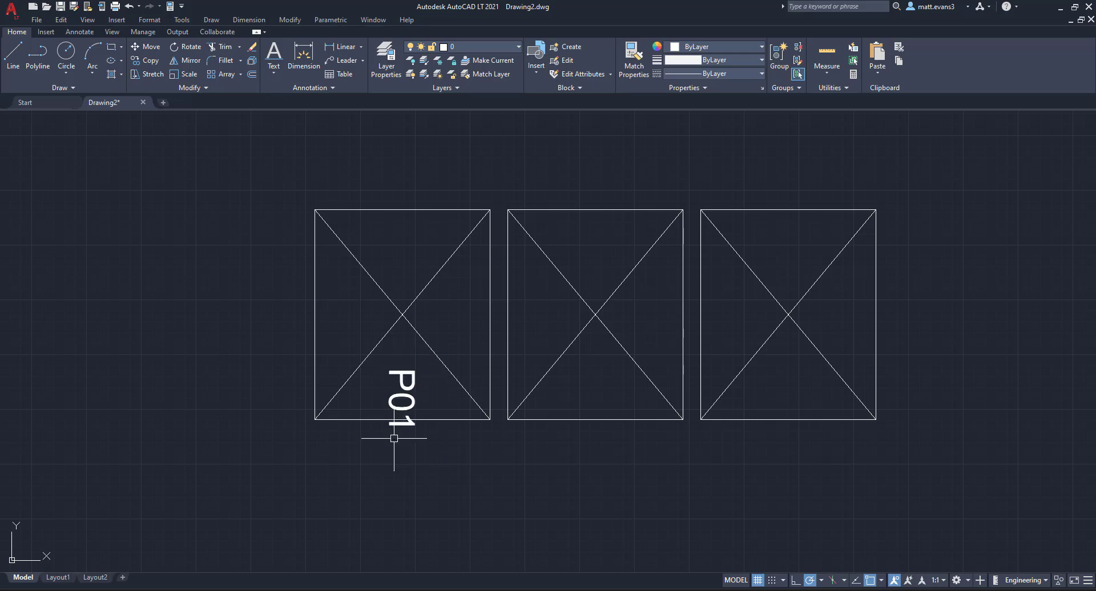
right_click(393, 439)
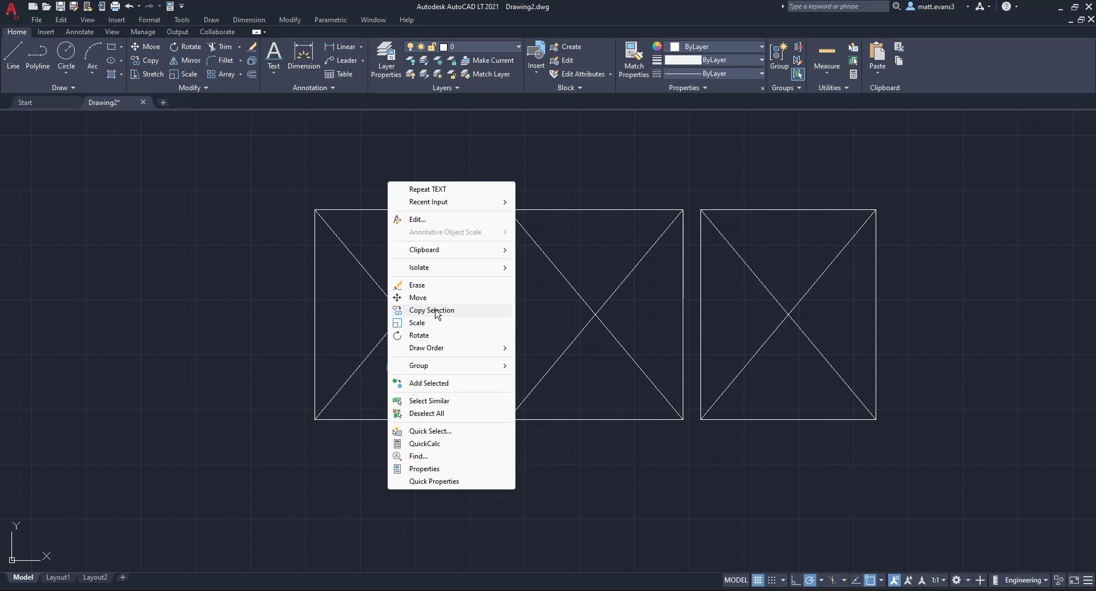
left_click(418, 335)
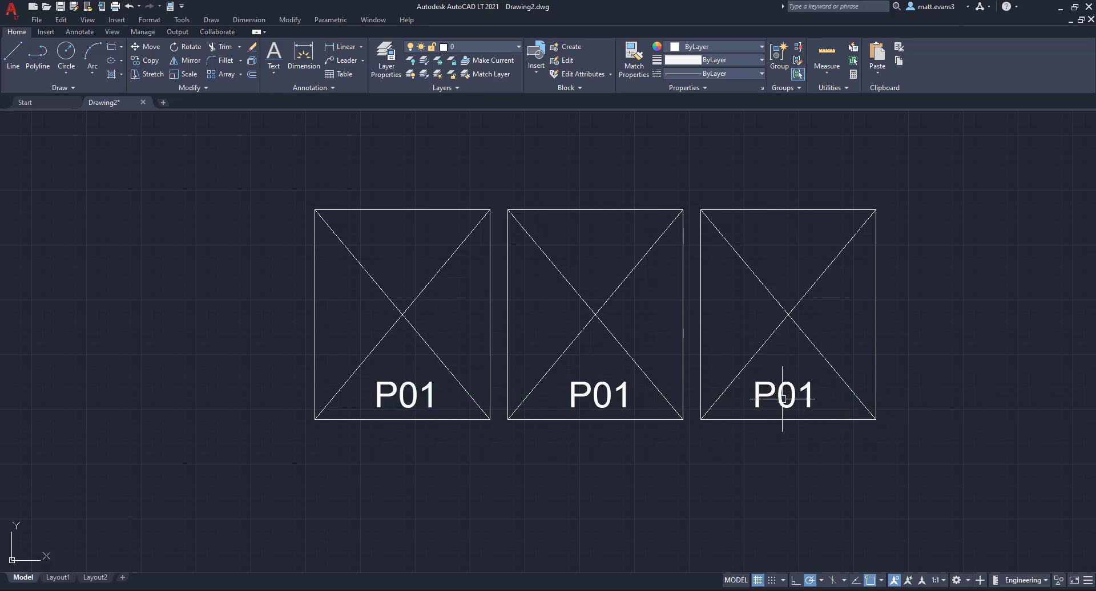
Step: Edit the copied labels to read P02 in the middle and P03 on the right
double_click(598, 397)
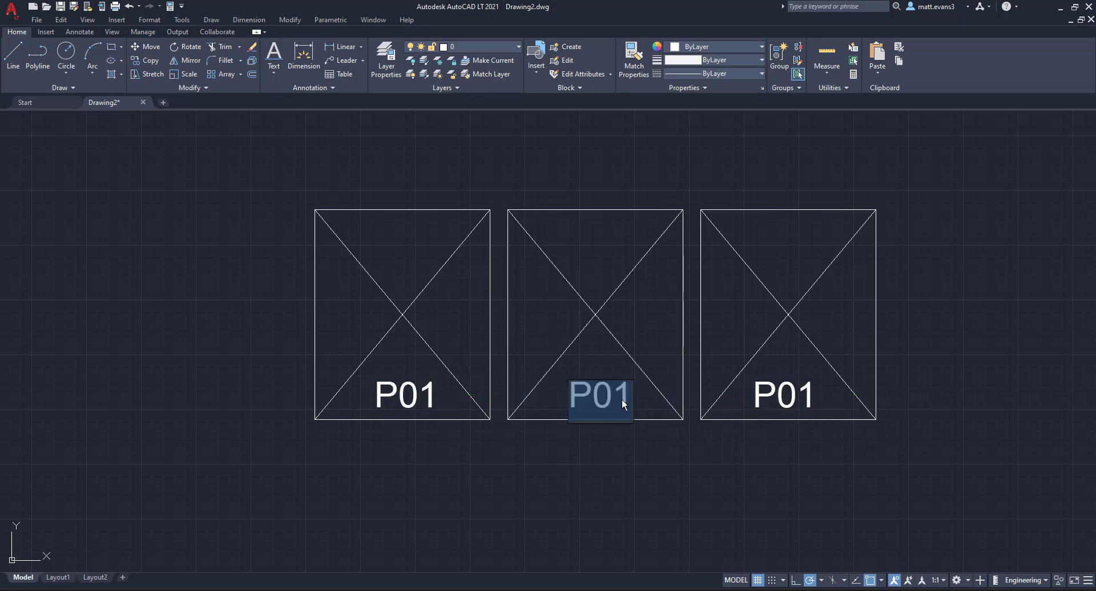
type("P02")
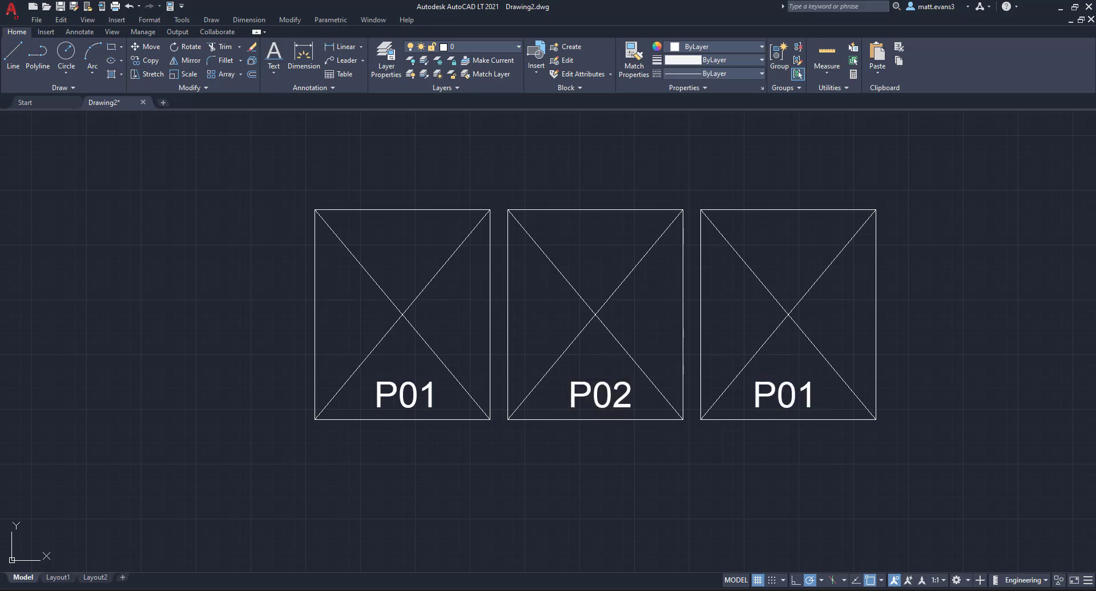
type("P03")
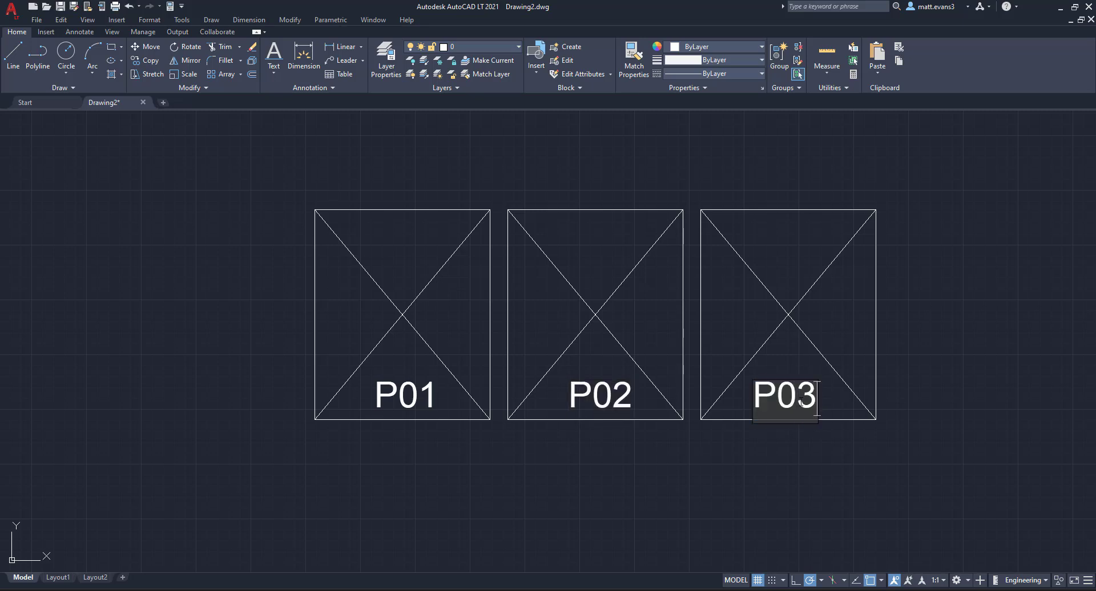